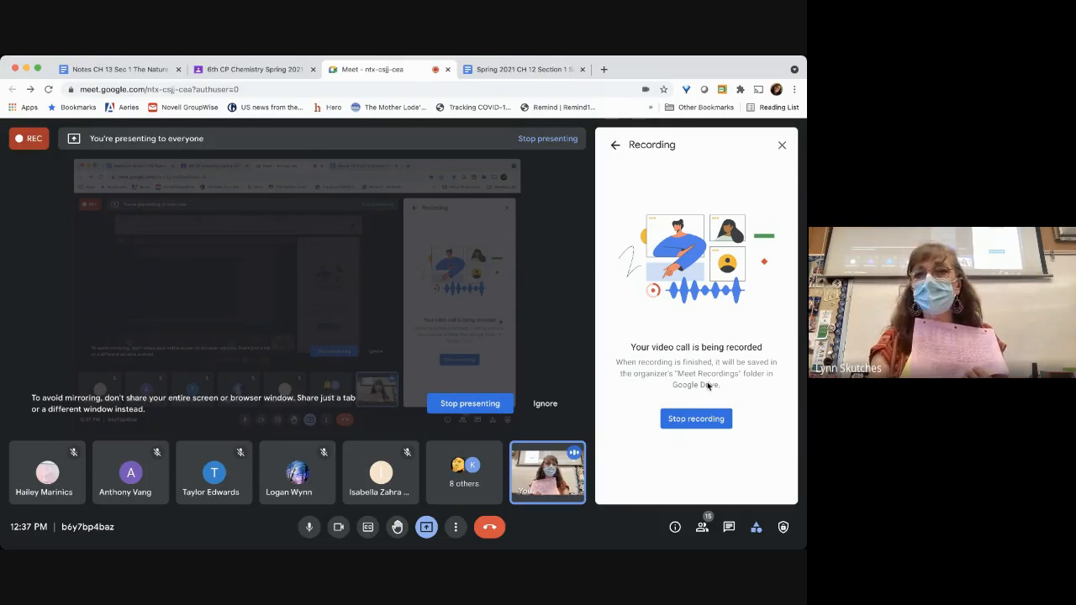
Dismiss the Recording panel so the participant grid shows beside the shared screen.
left_click(780, 144)
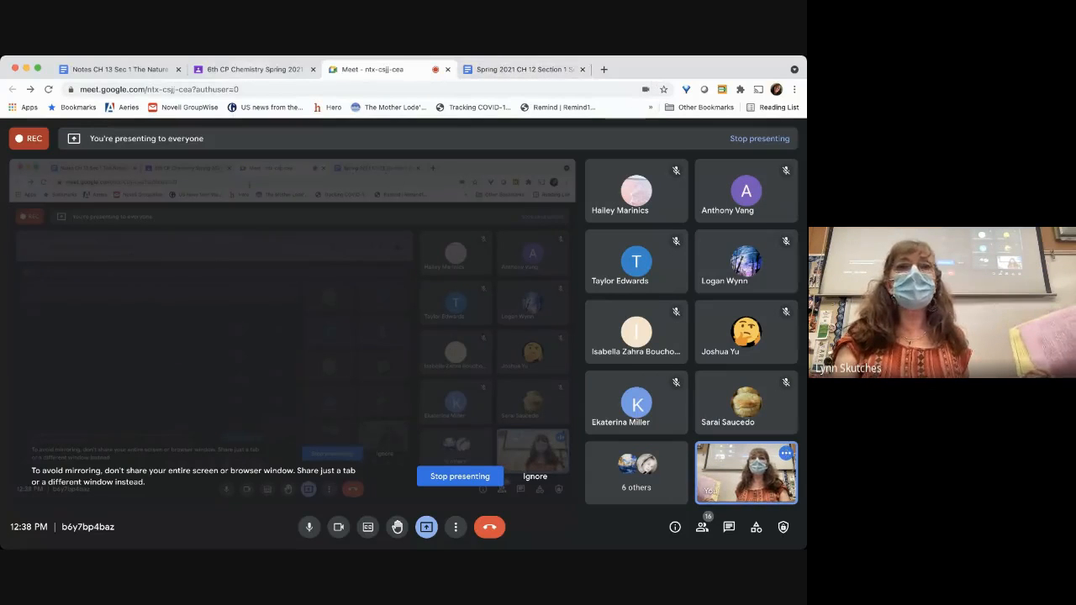
Switch the shared screen to the 6th CP Chemistry Classroom page with the Day 95 agenda.
left_click(252, 69)
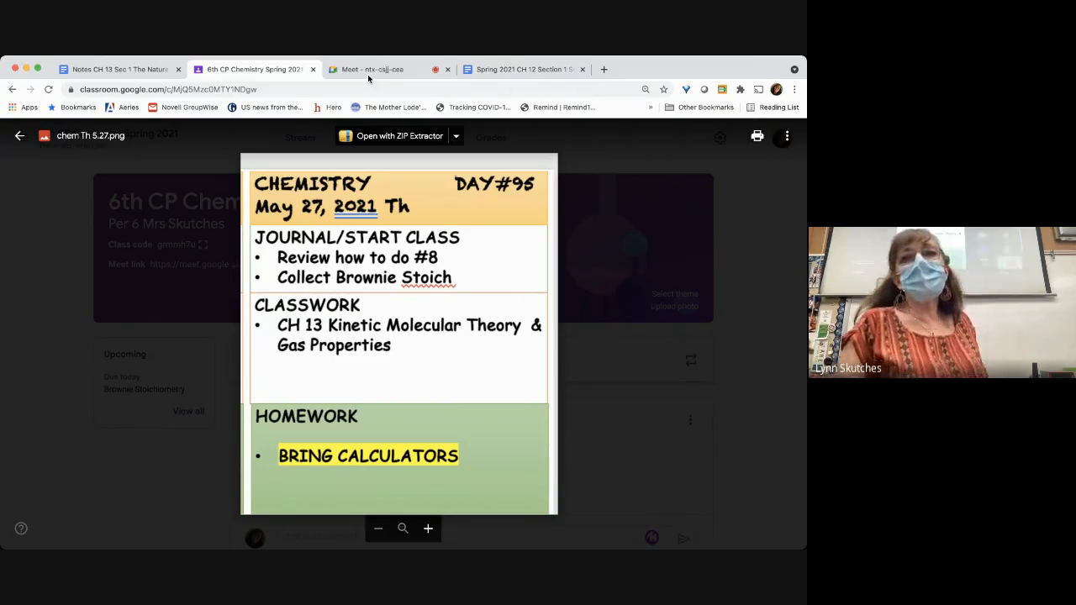
left_click(373, 69)
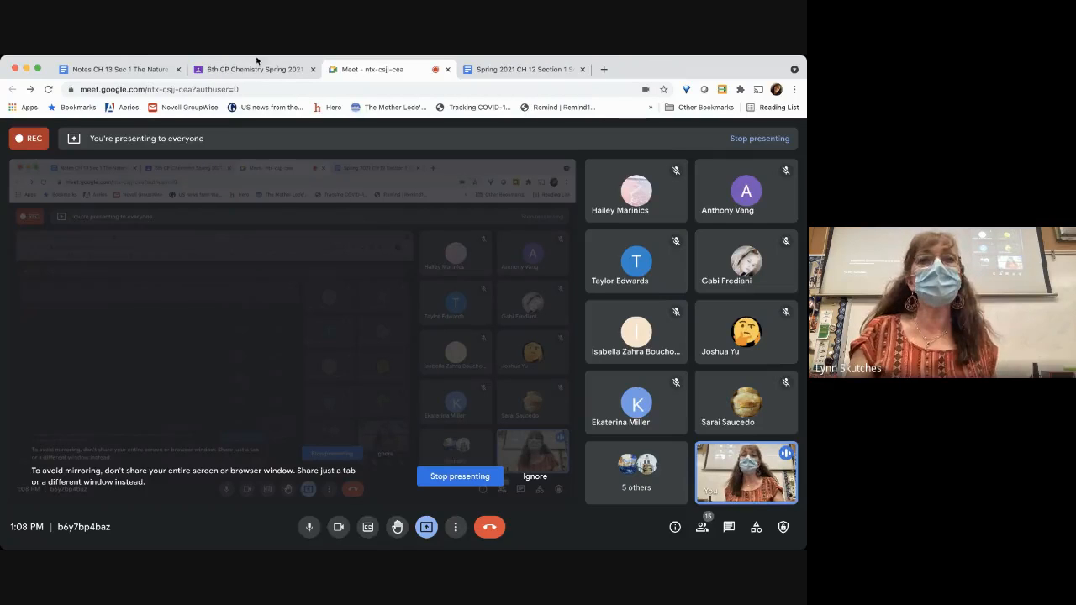
Show the 6th CP Chemistry Classroom stream with the Th 5.27 calendar post.
left_click(252, 69)
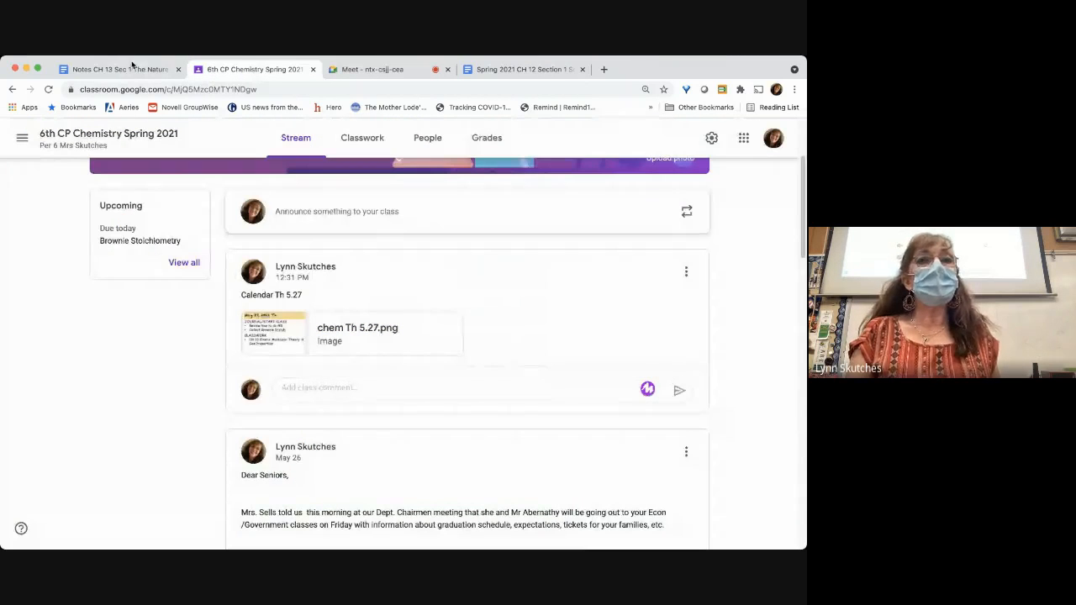
Show the 'Notes CH 13 Sec 1 The Nature of Gases' Google Doc on the shared screen.
left_click(118, 69)
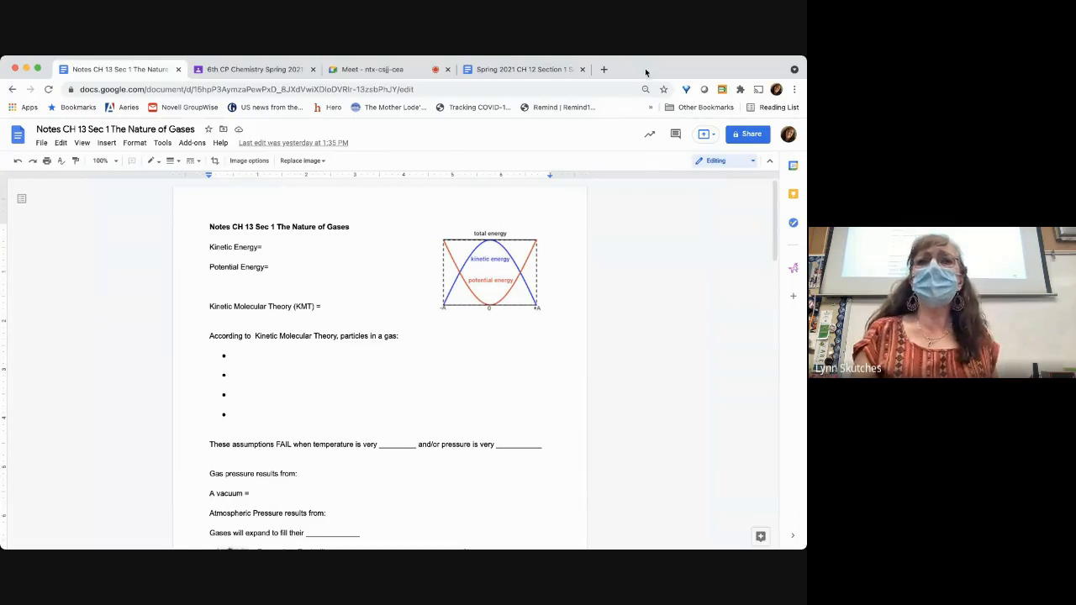
mouse_move(698, 70)
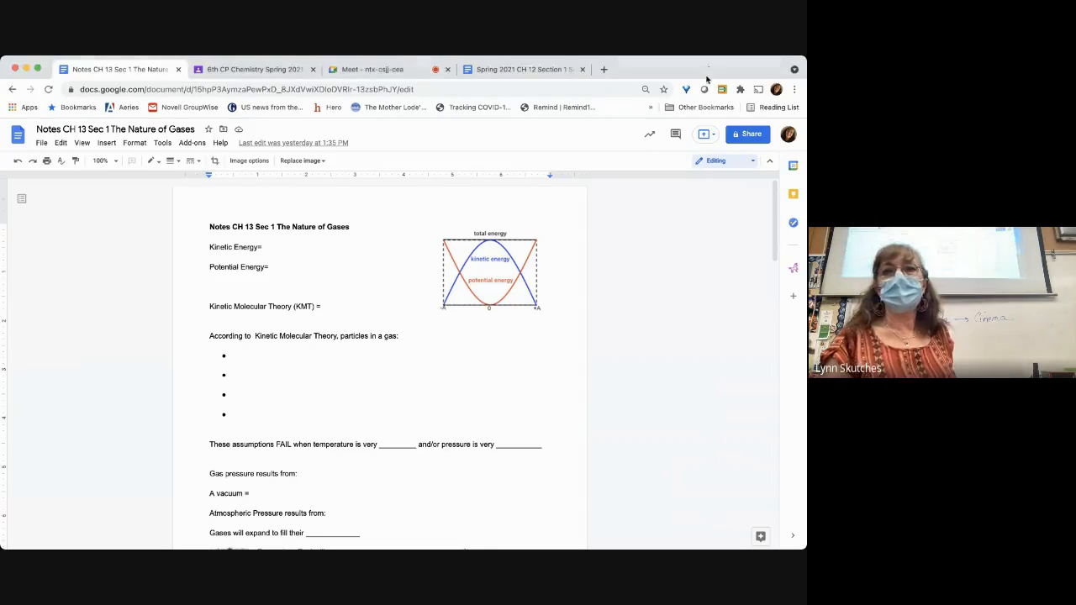
Close the Nature of Gases notes tab, leaving the Classroom stream on screen.
left_click(368, 69)
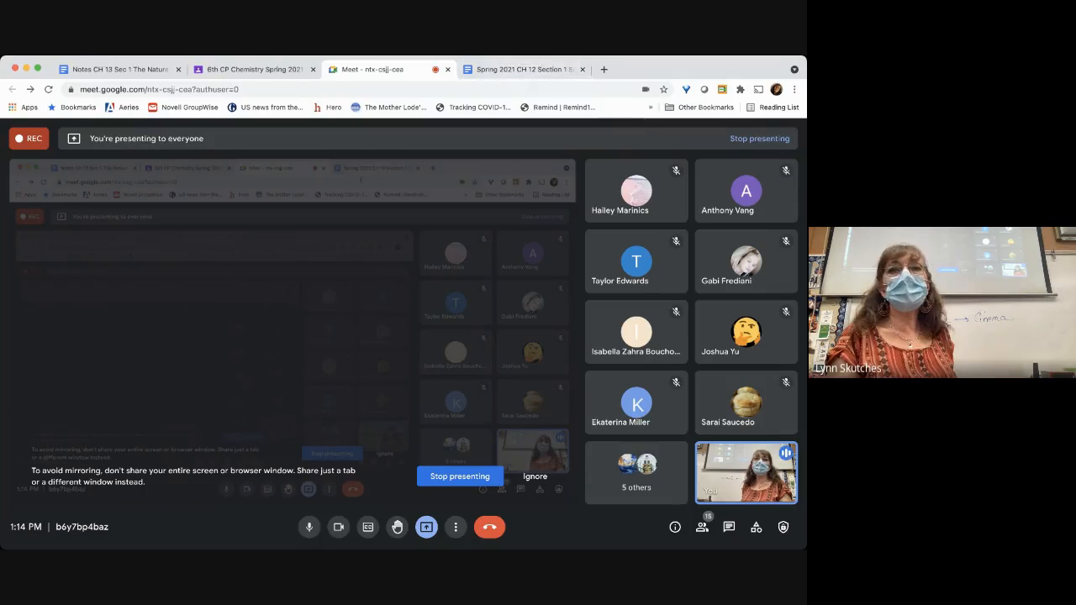
left_click(118, 68)
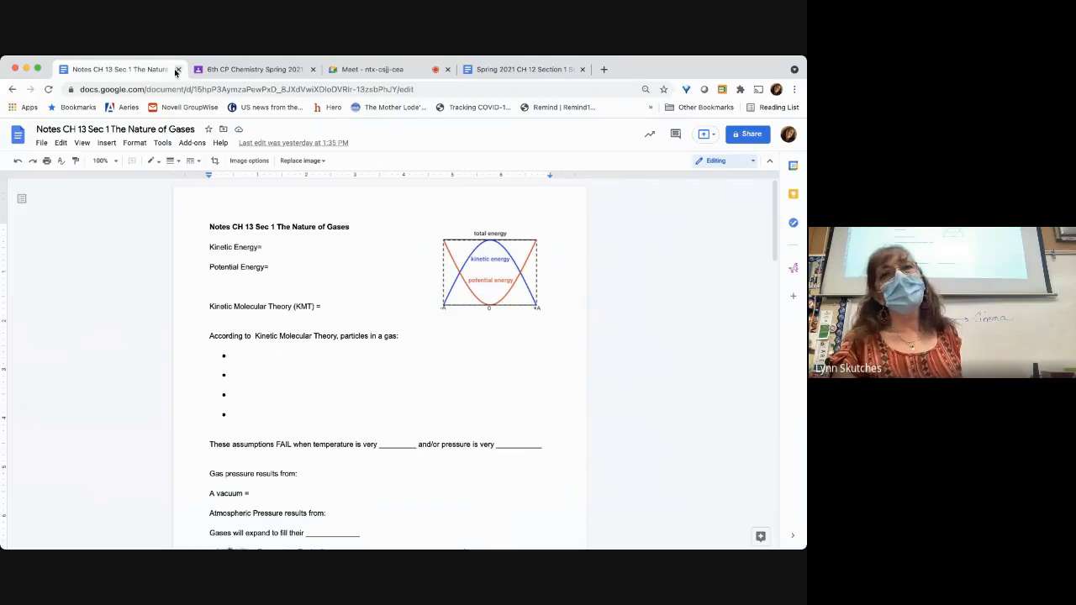
left_click(178, 68)
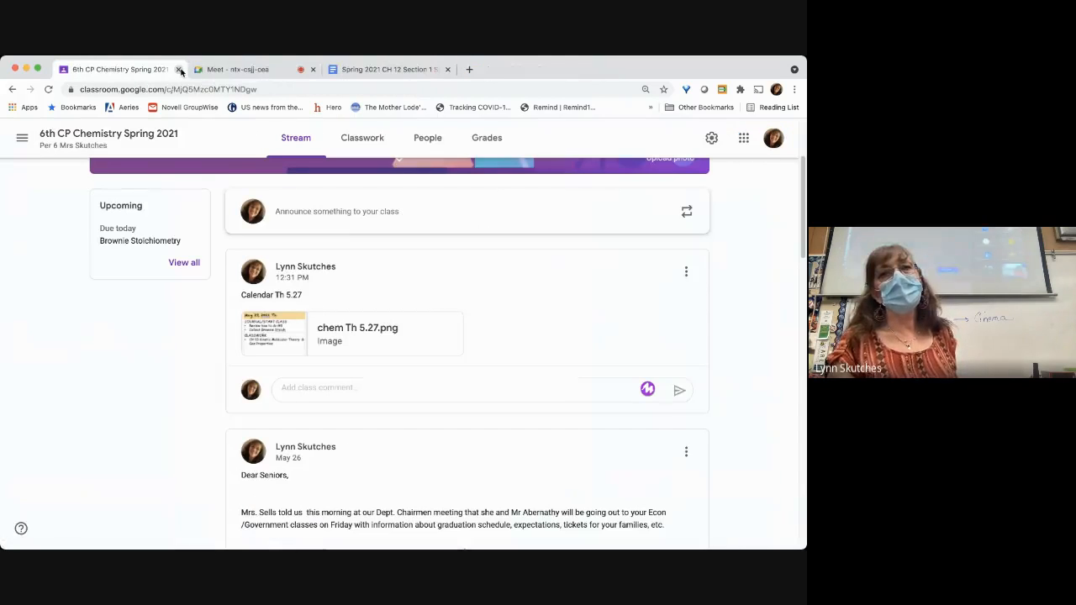